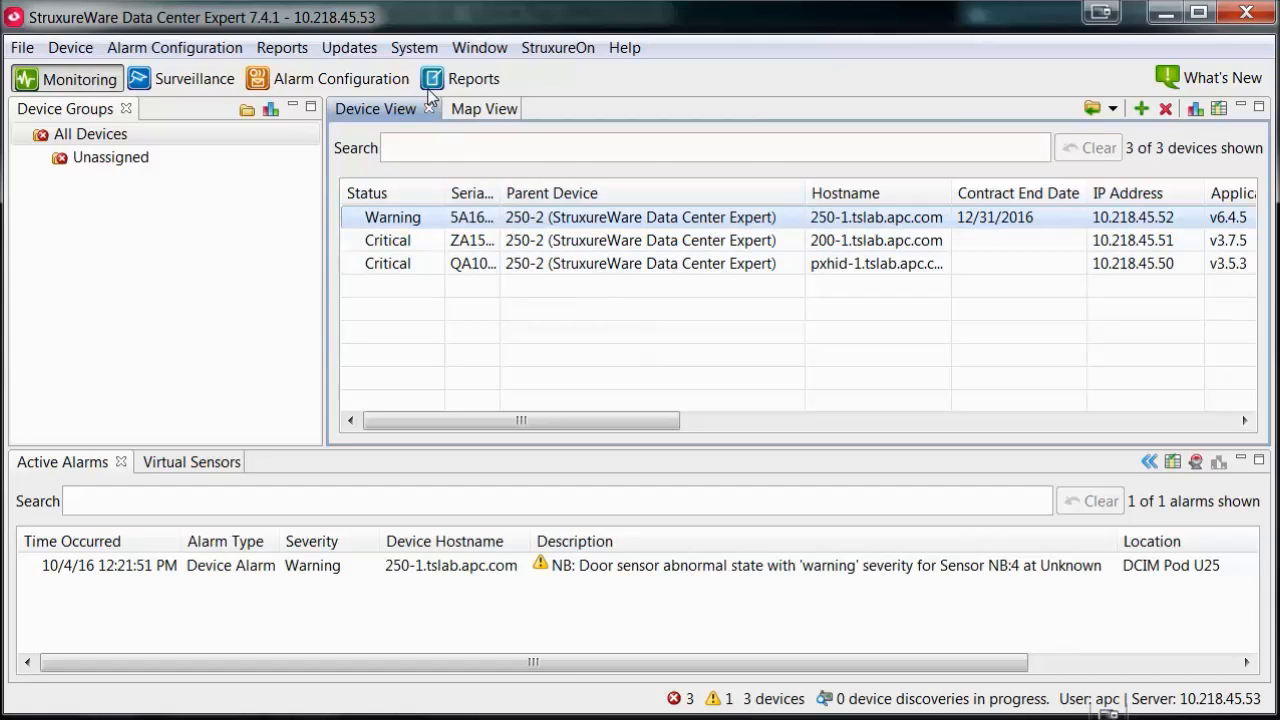
Open the Users and Device Group Access window from the System menu.
click(413, 47)
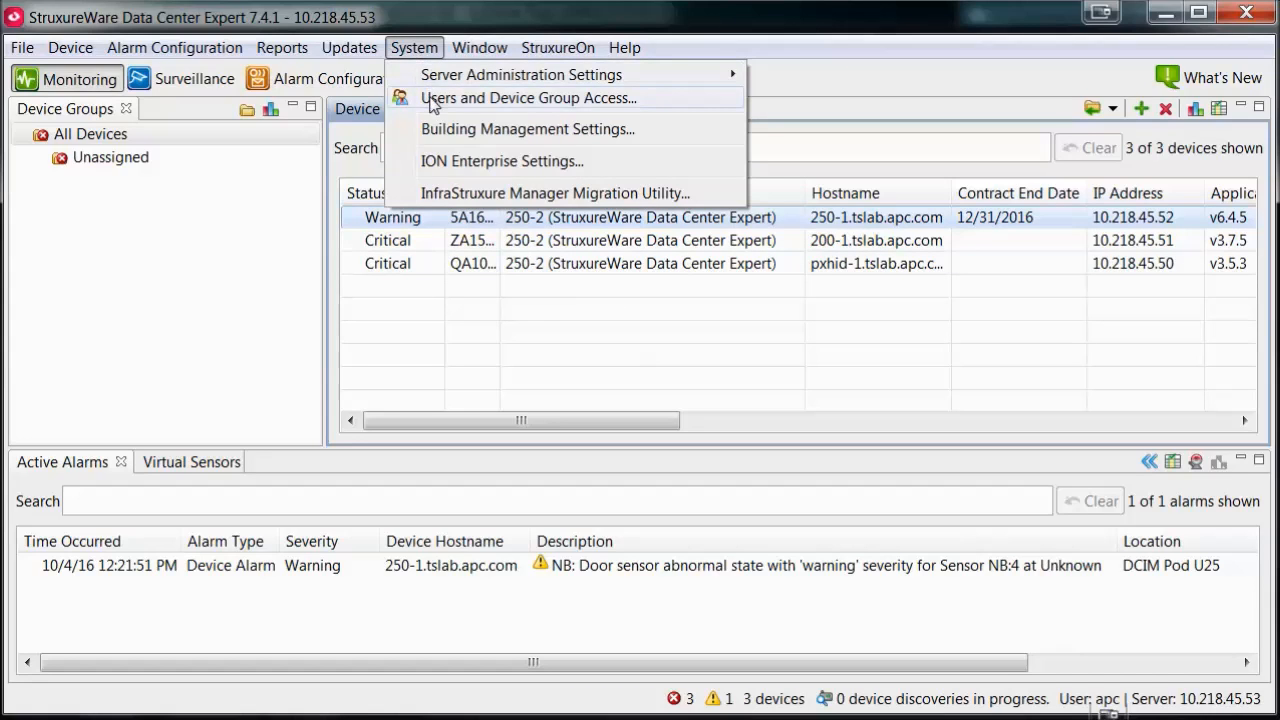
click(527, 97)
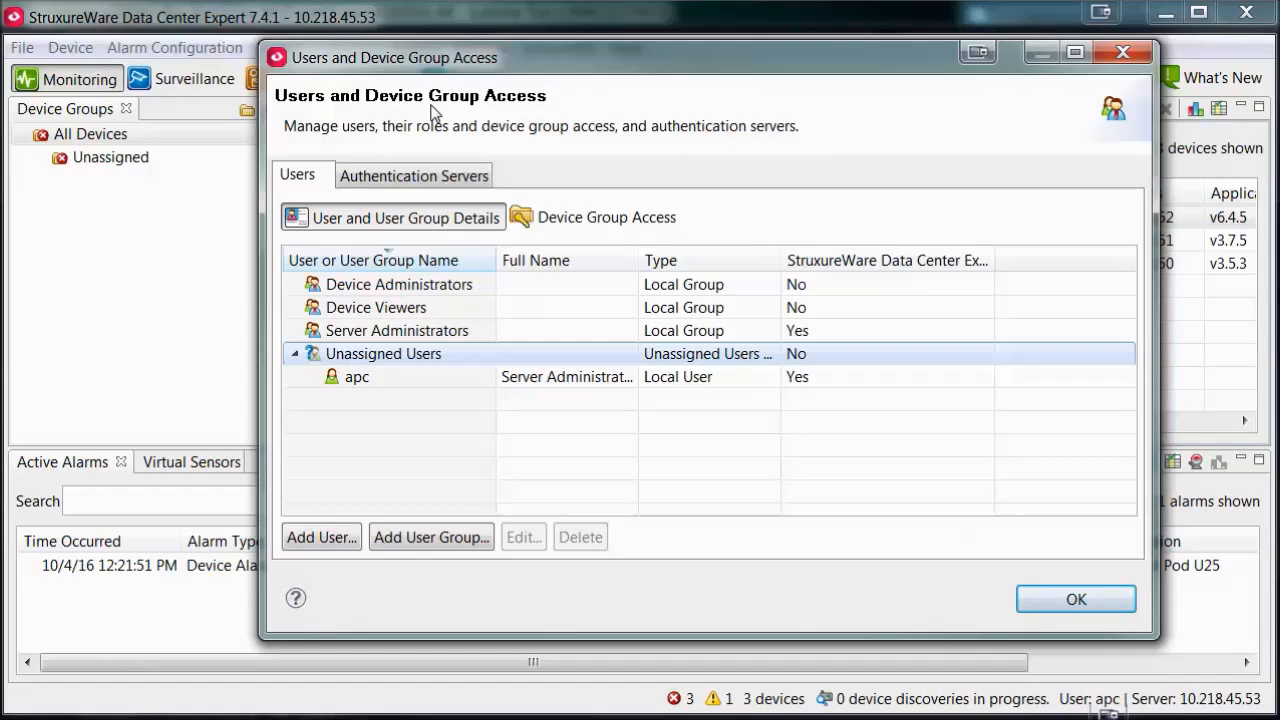
click(357, 376)
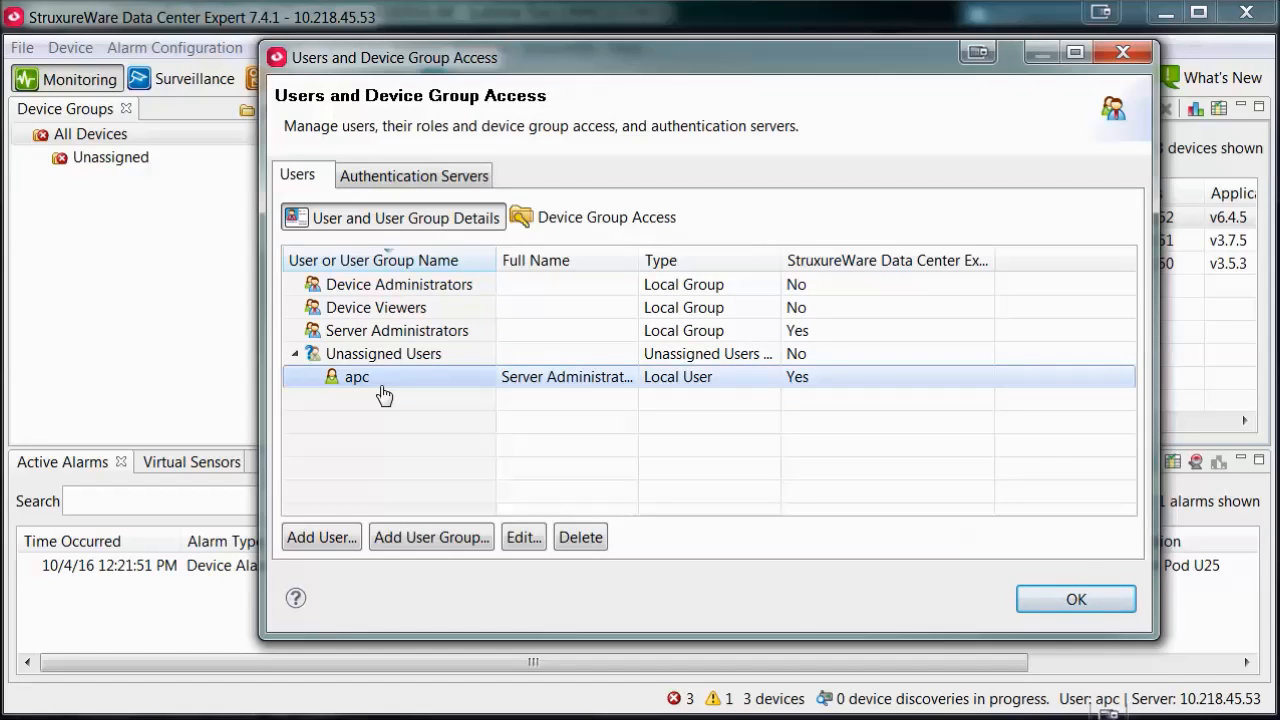
mouse_move(520, 550)
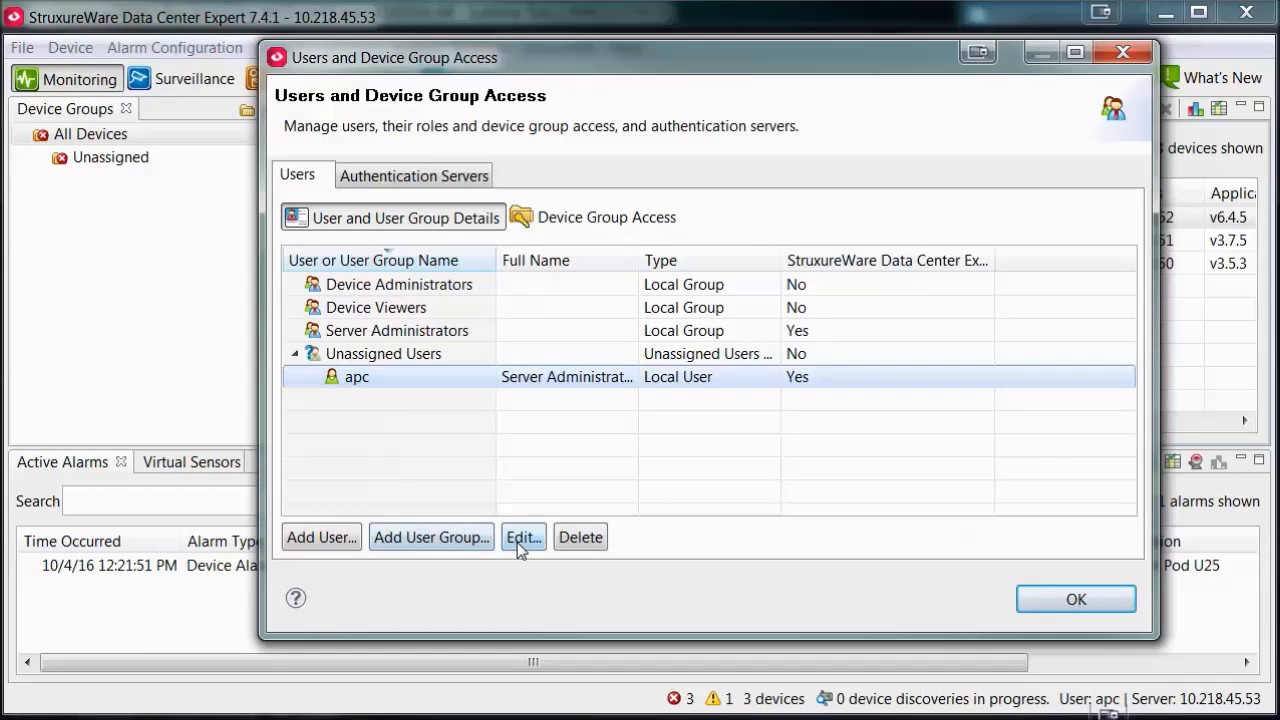
click(522, 537)
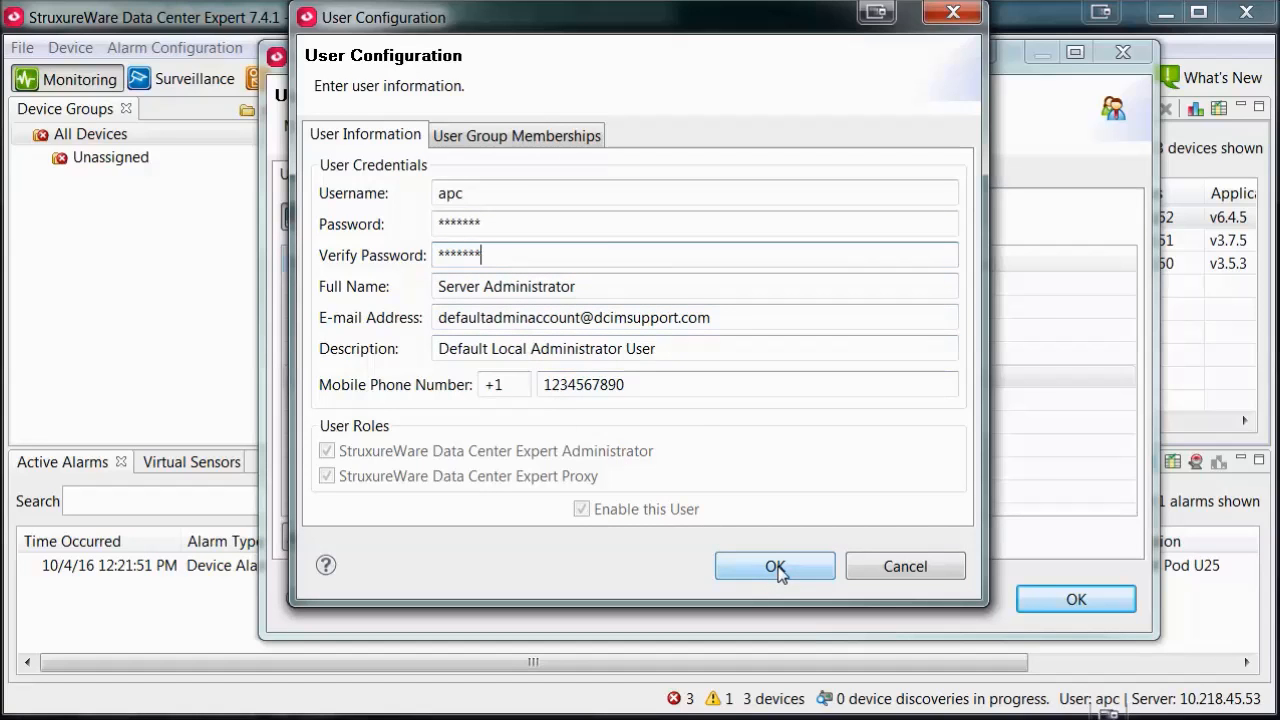
click(775, 566)
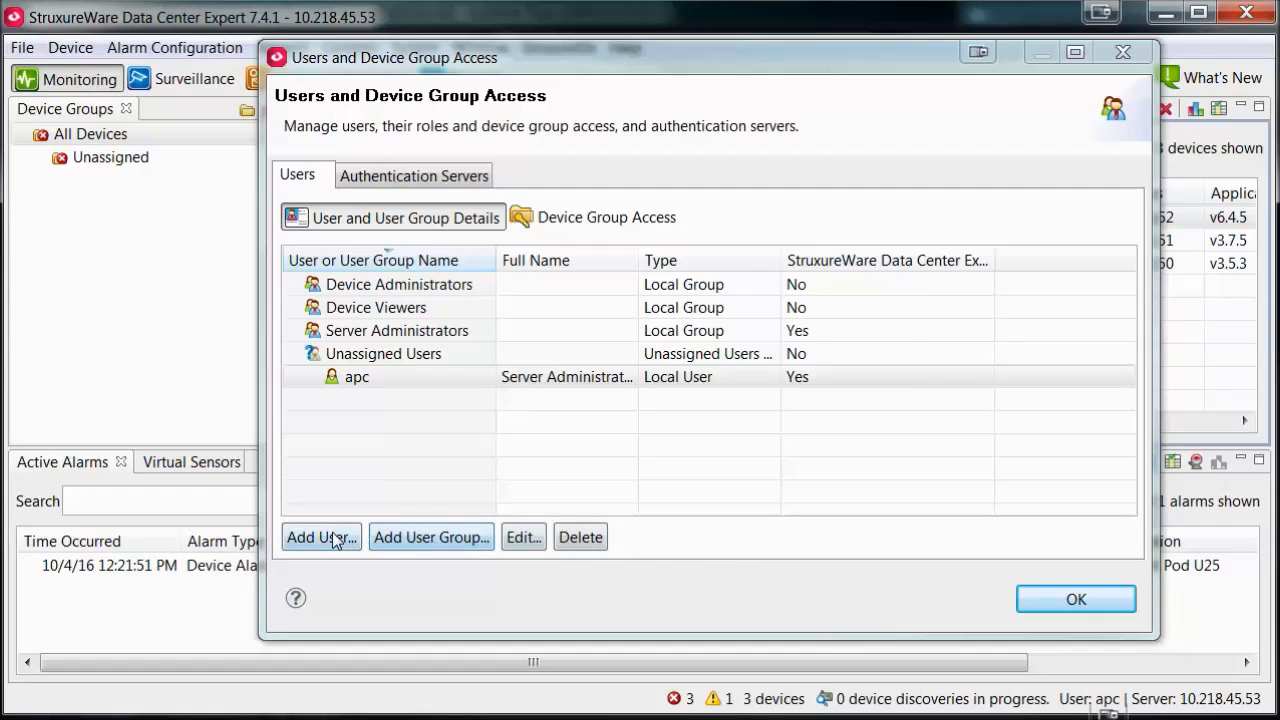
Add local user erika with the Data Center Expert Administrator role, skipping device group access.
click(320, 537)
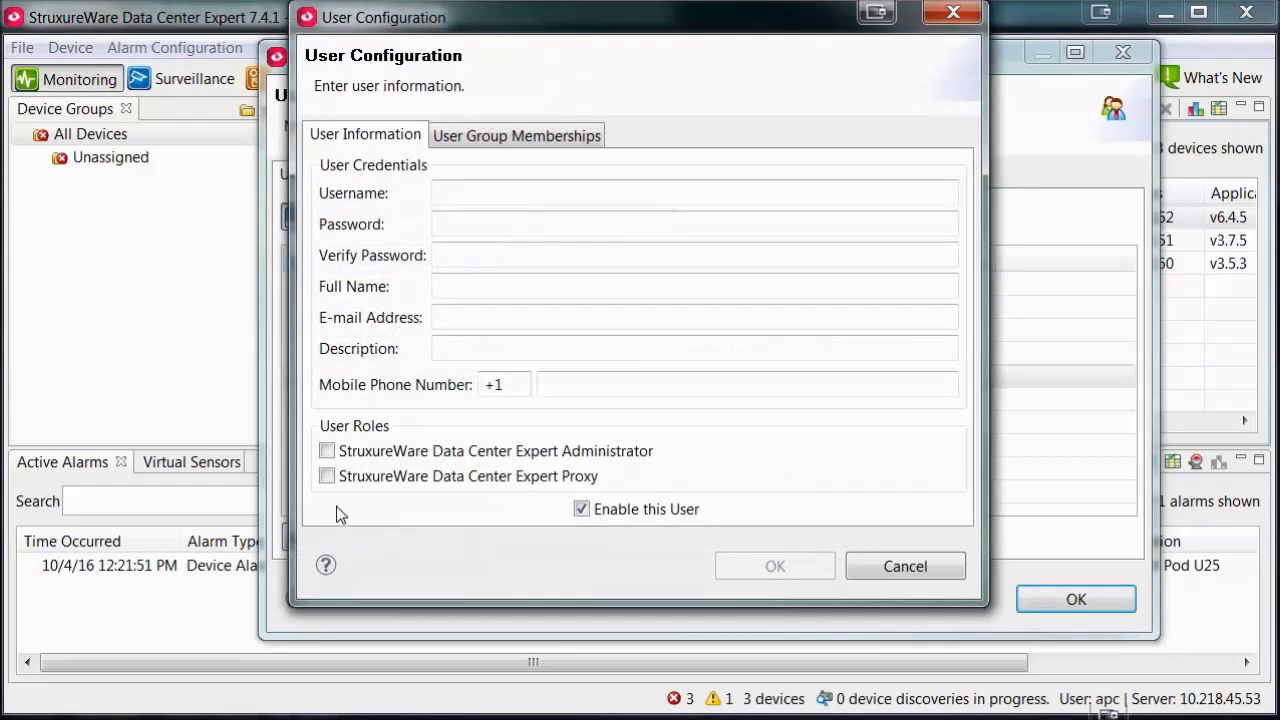
click(694, 193)
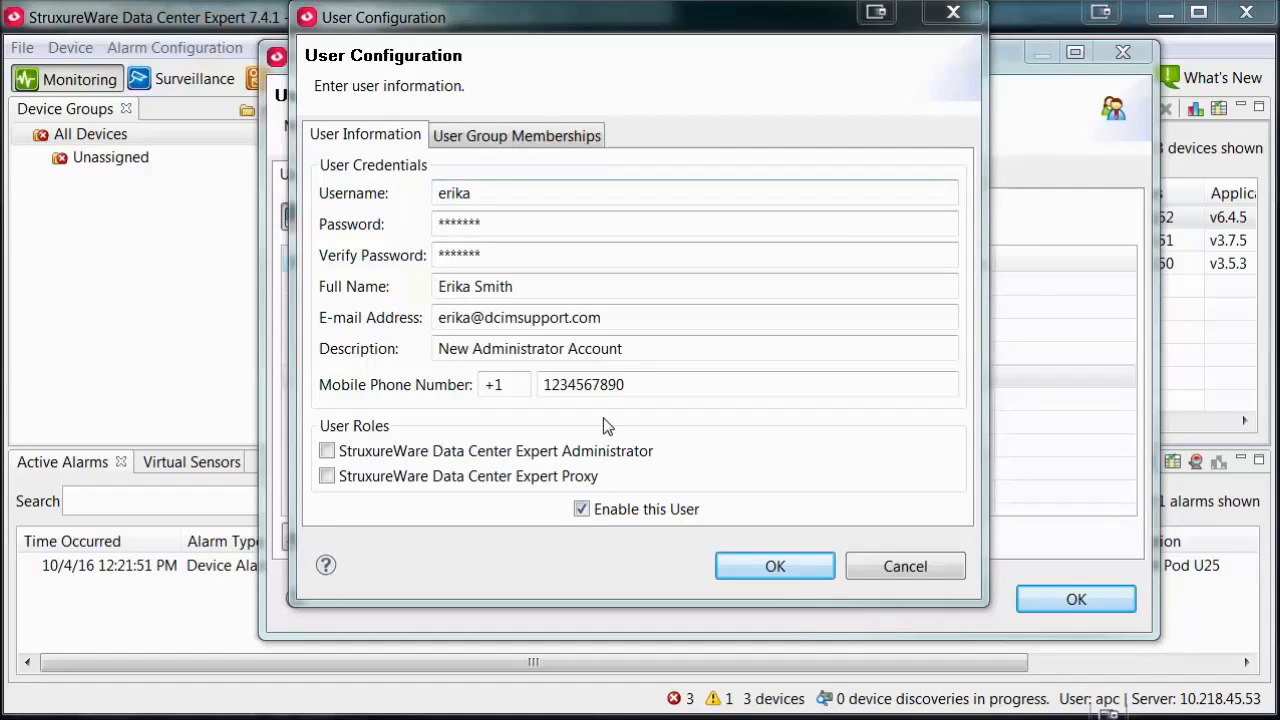
mouse_move(588, 435)
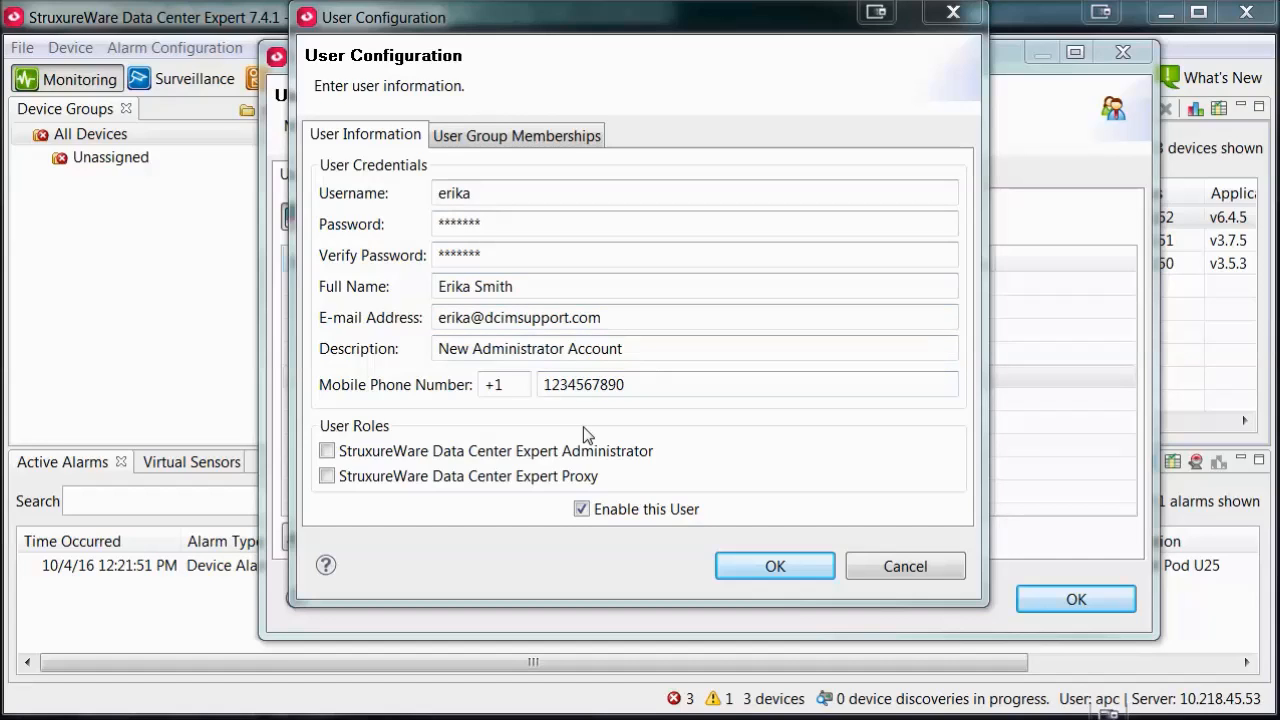
click(327, 451)
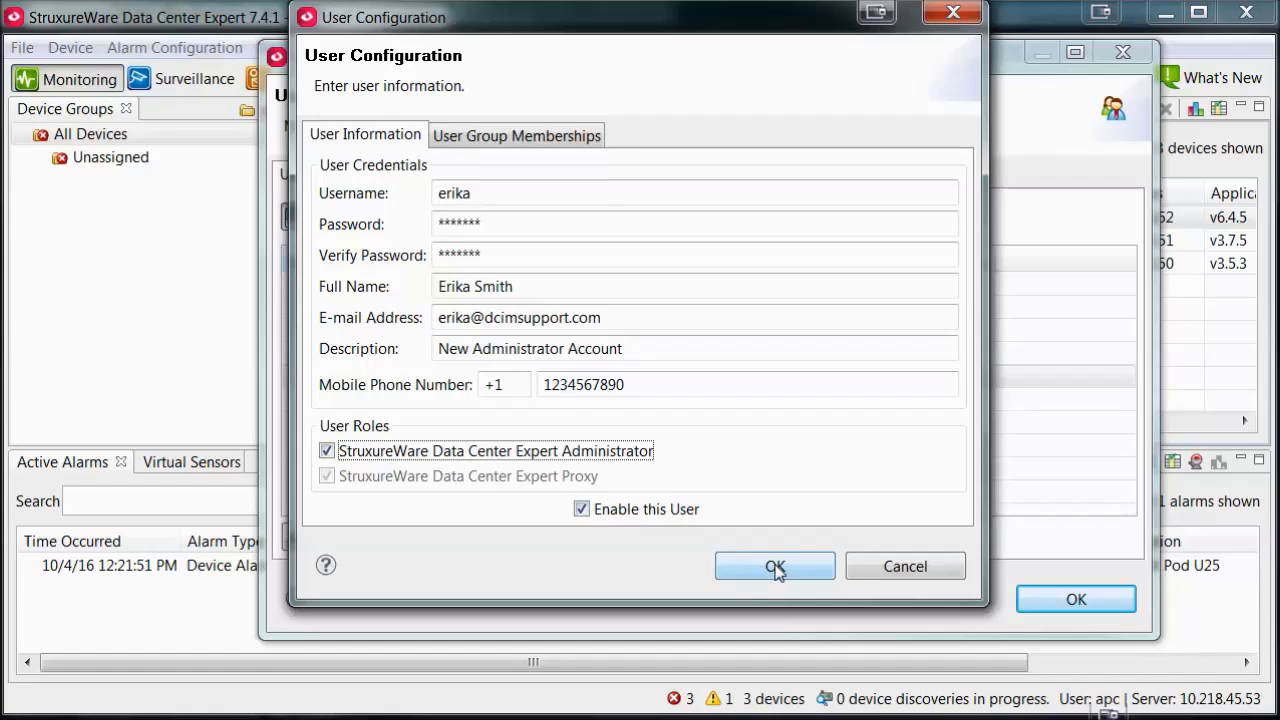
click(774, 566)
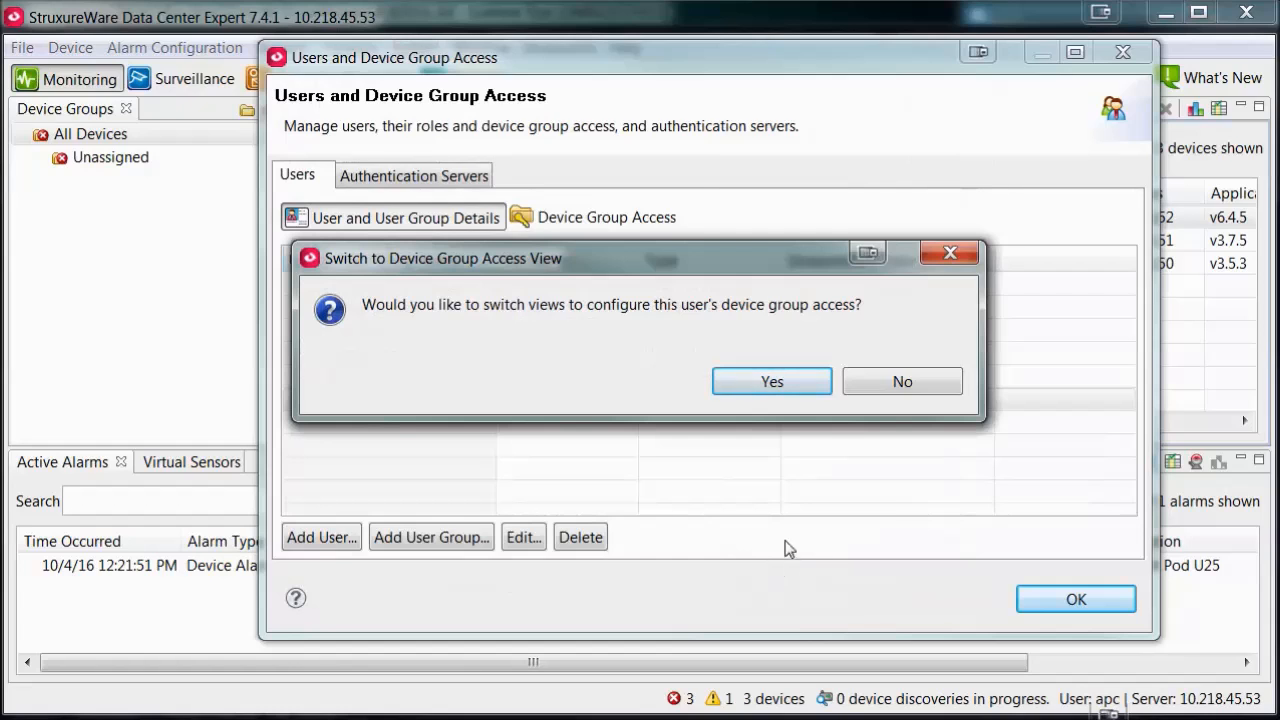
mouse_move(835, 415)
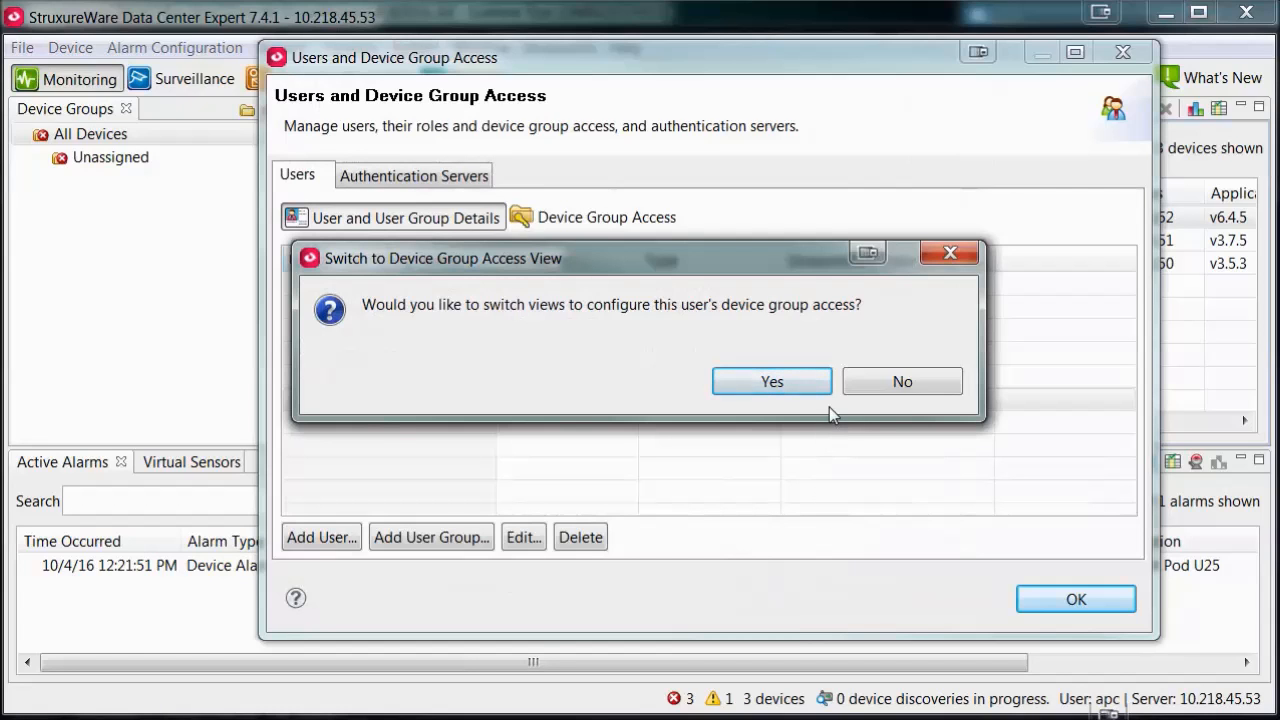
mouse_move(836, 410)
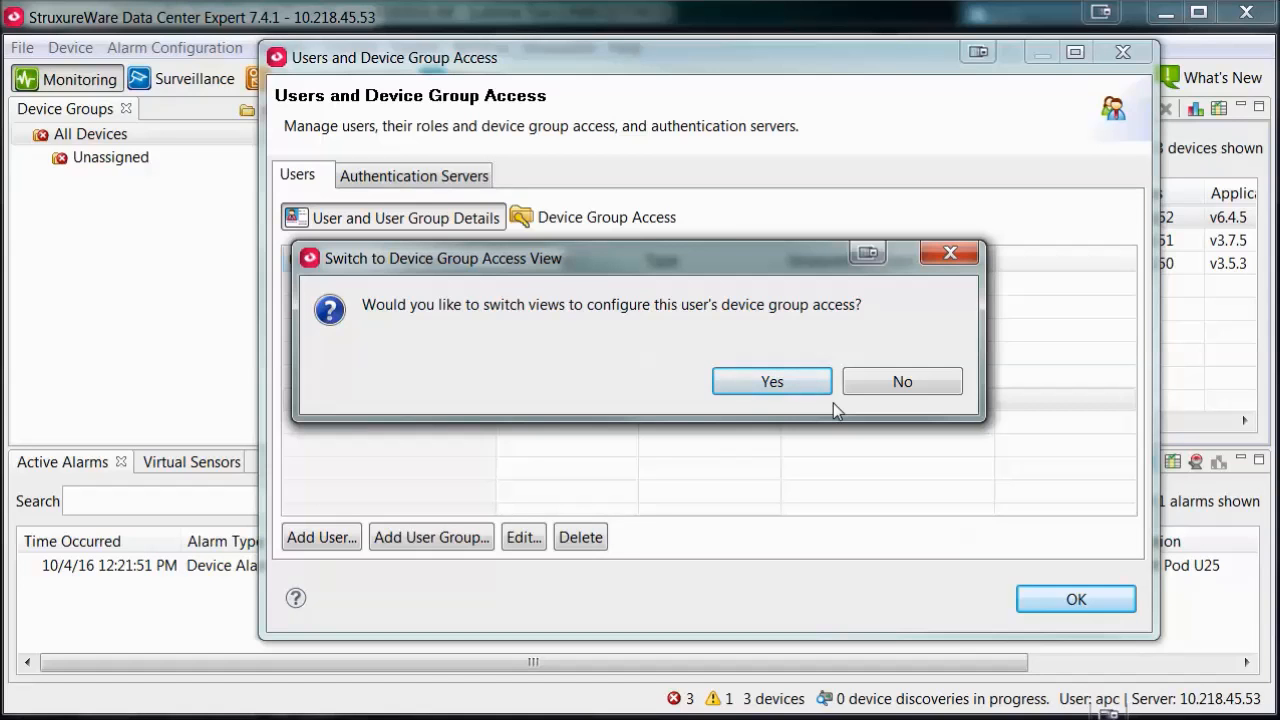
click(901, 381)
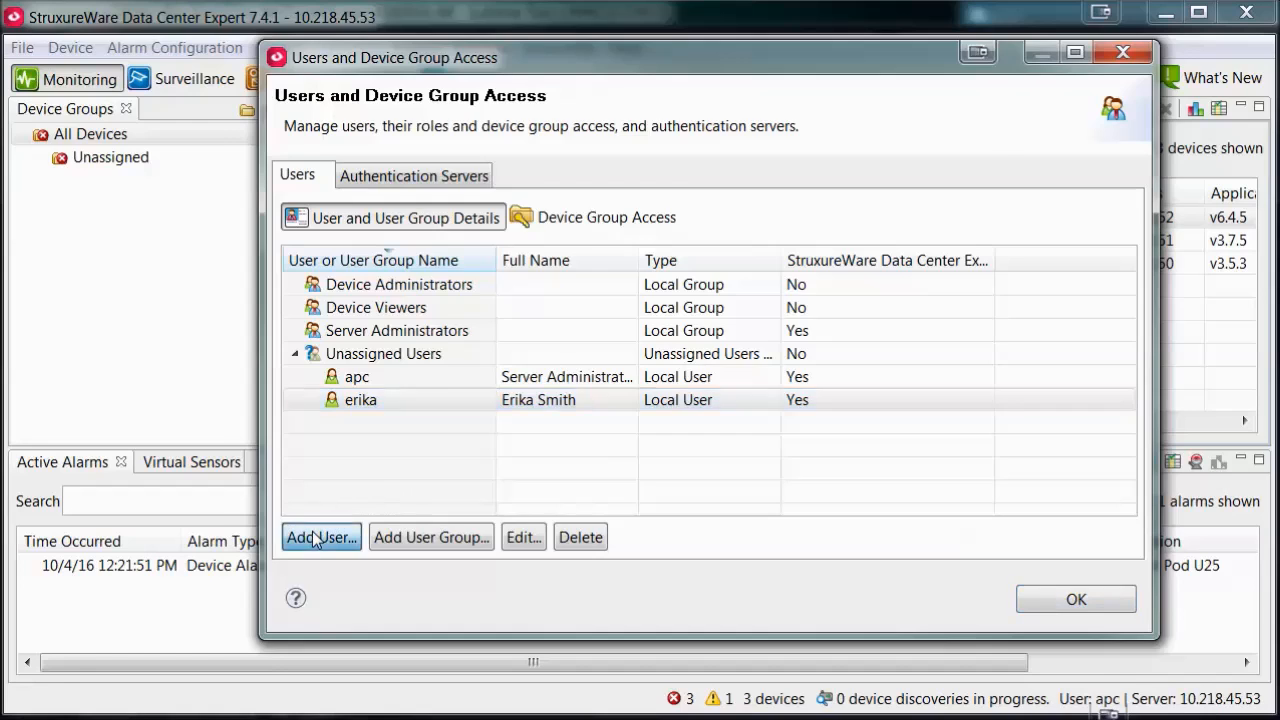
Add restricted user john with no roles and switch to his device group access.
click(320, 537)
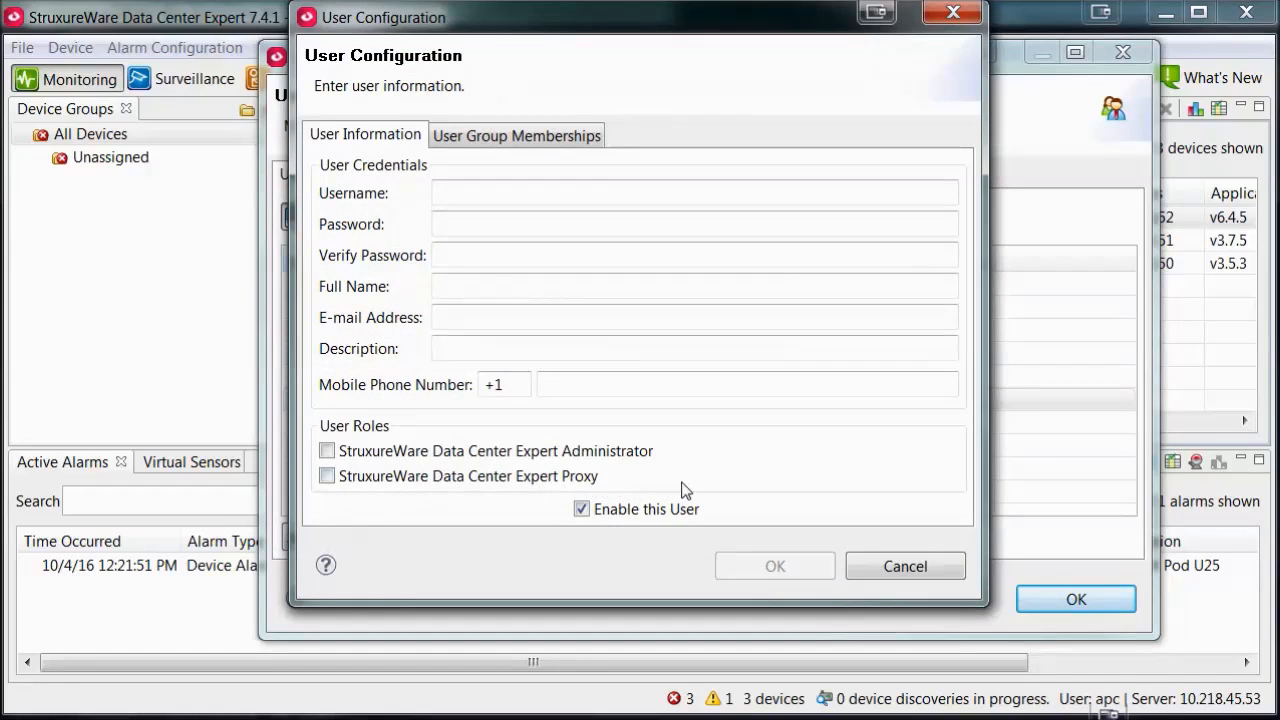
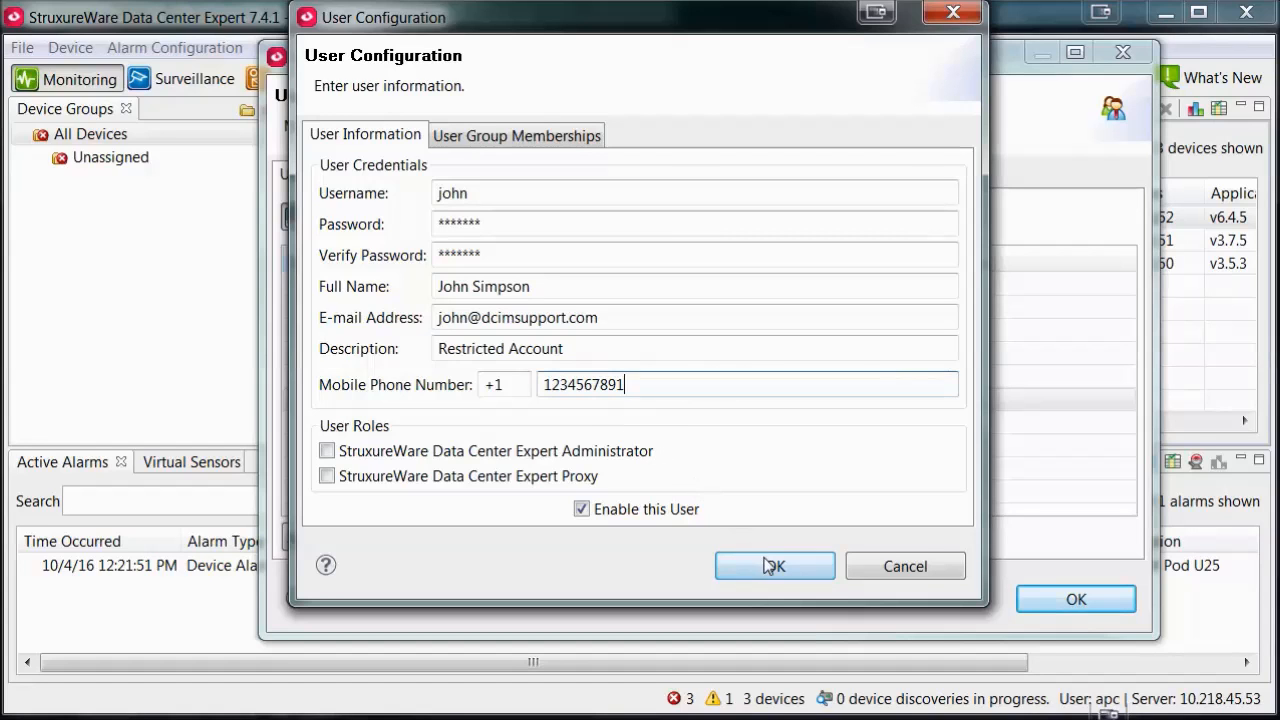
click(774, 566)
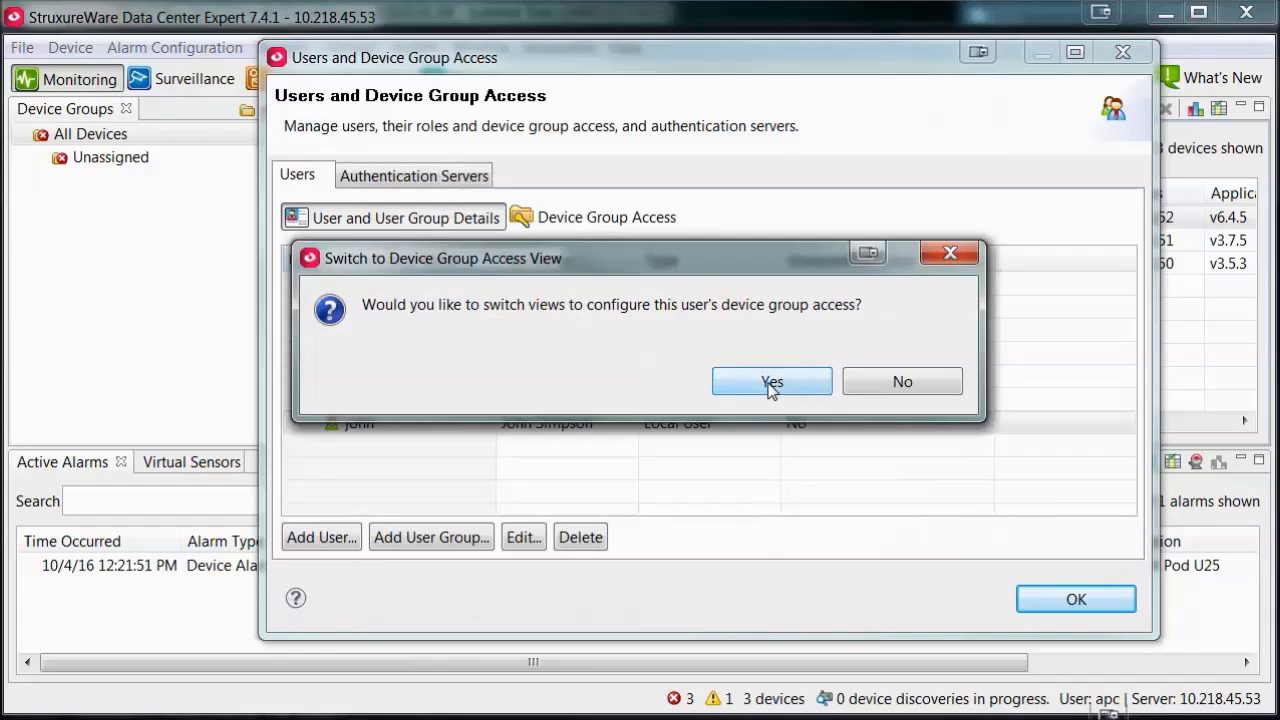
click(771, 381)
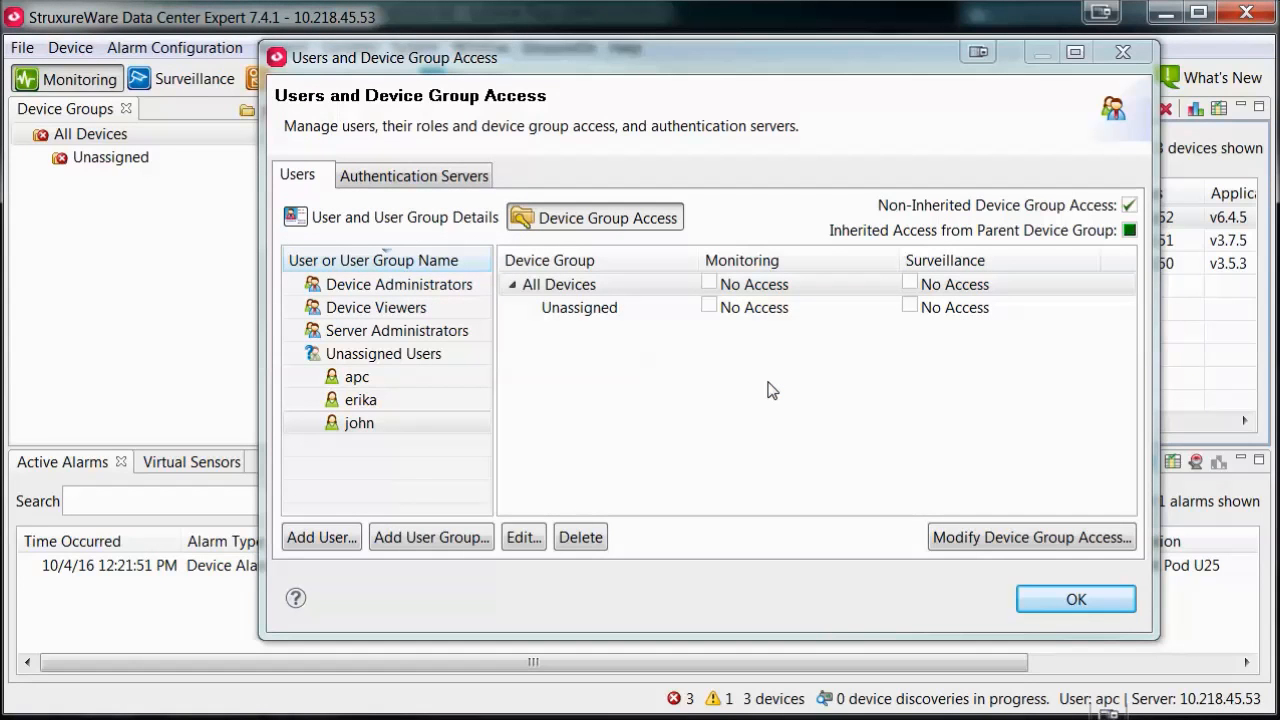
Grant john Monitoring View Access on the Unassigned device group and close the window.
click(359, 422)
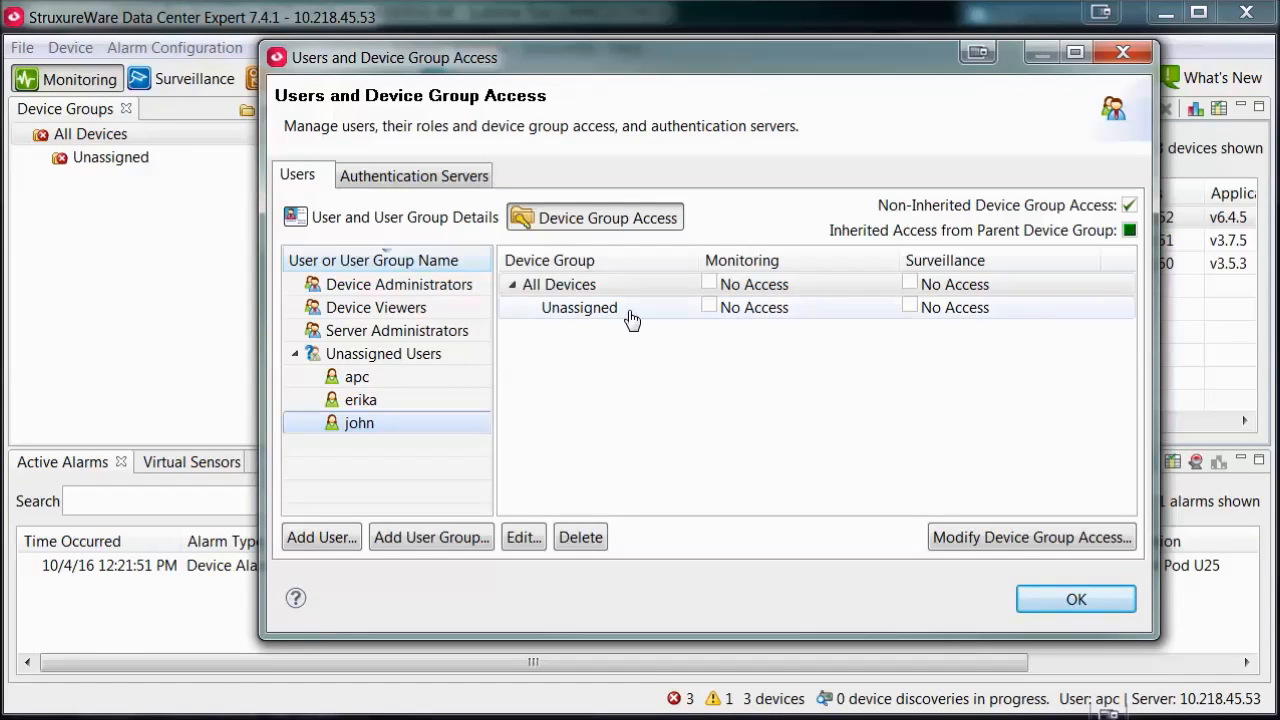
click(578, 307)
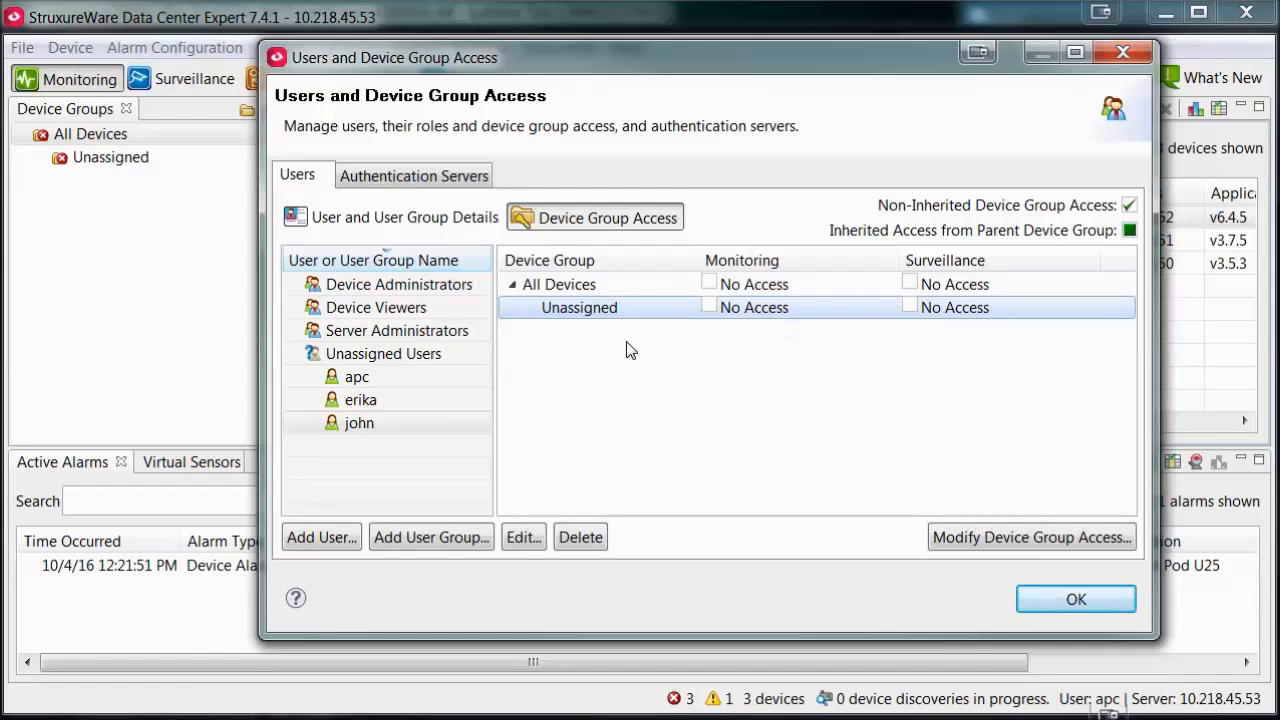
mouse_move(716, 366)
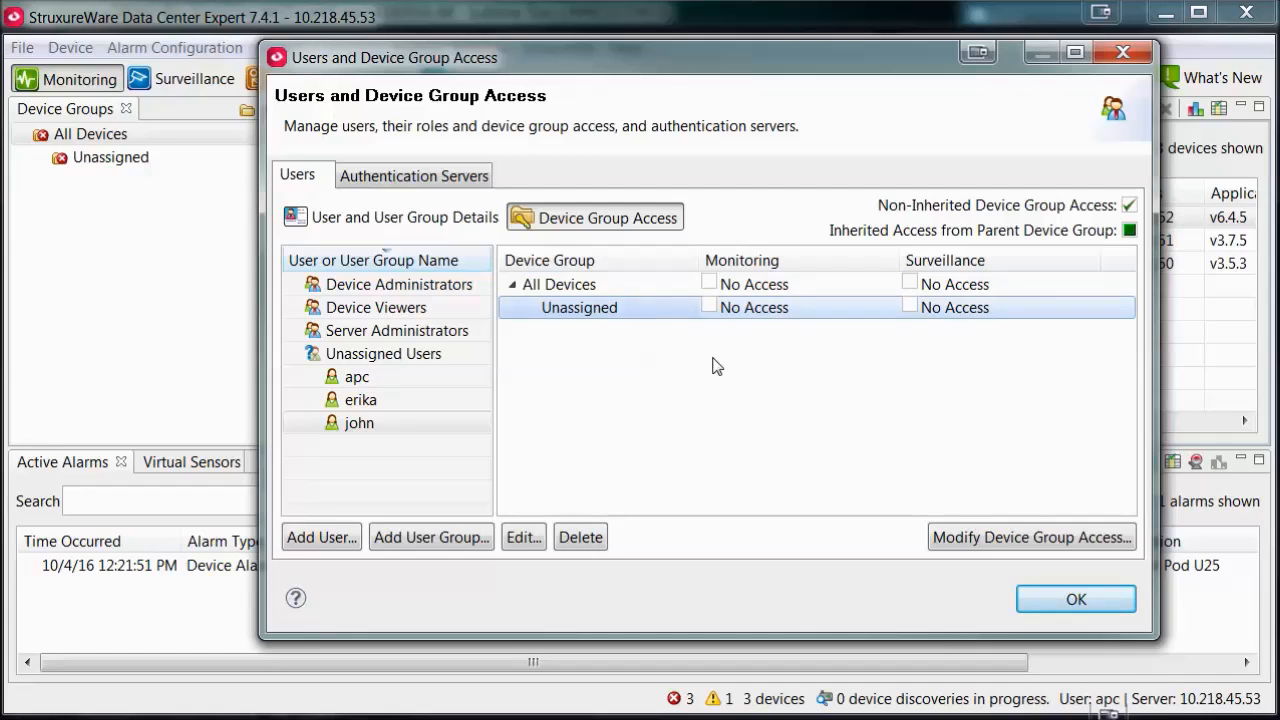
click(1031, 537)
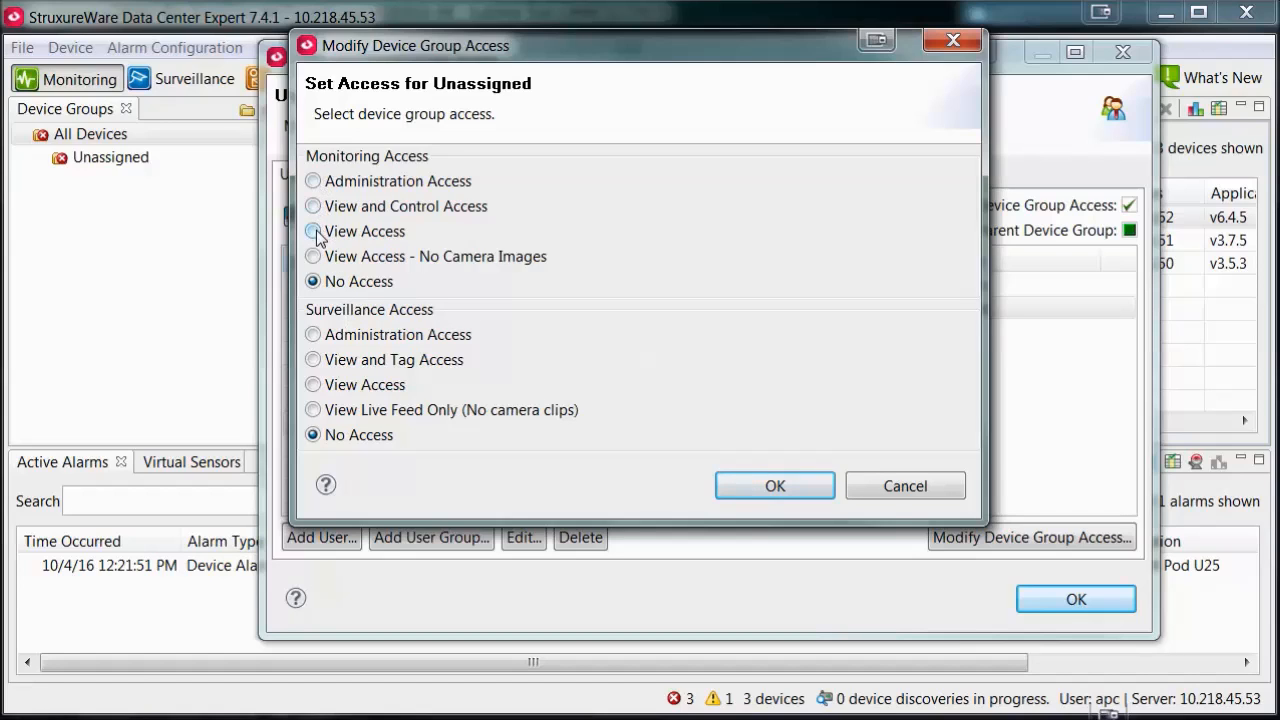
click(313, 231)
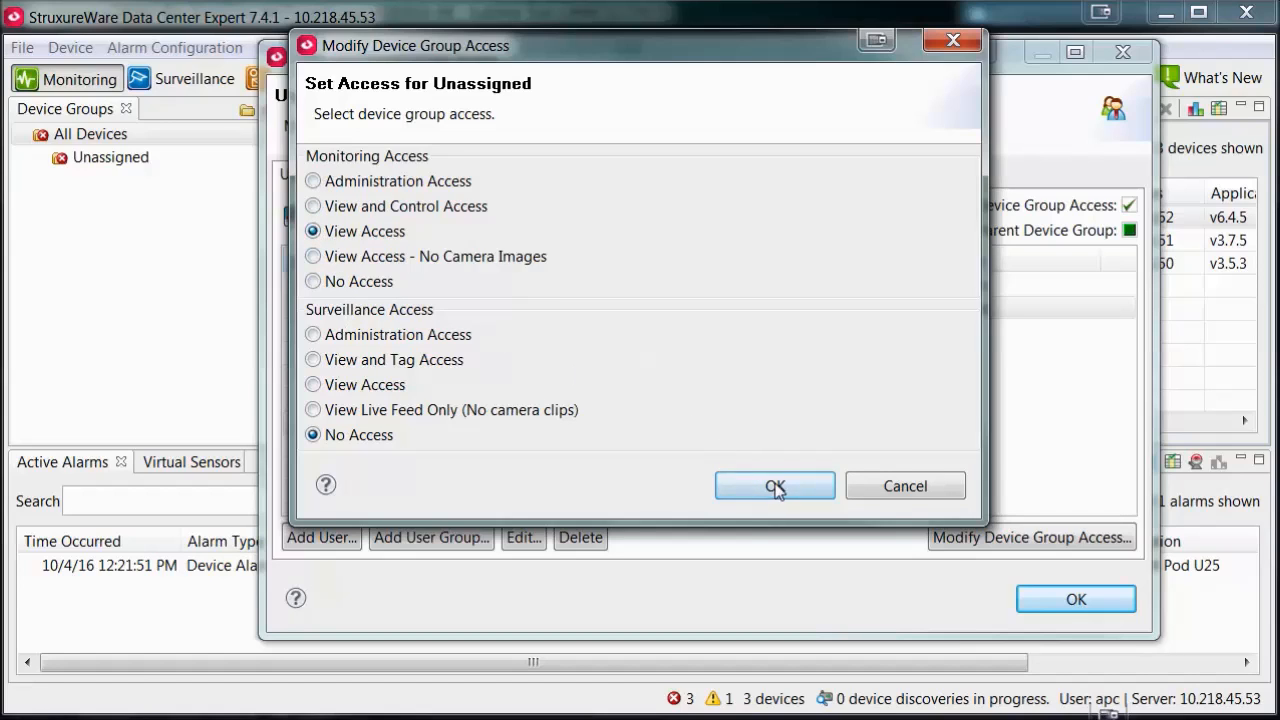
click(775, 485)
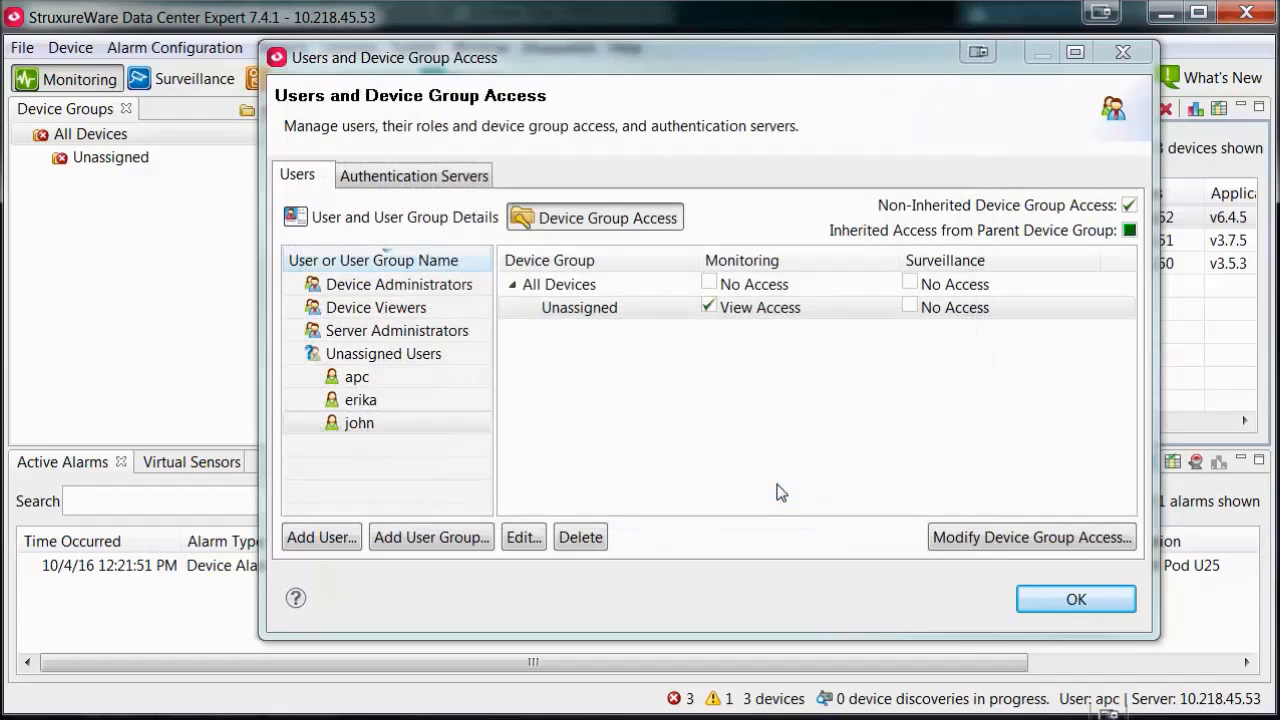
click(1075, 599)
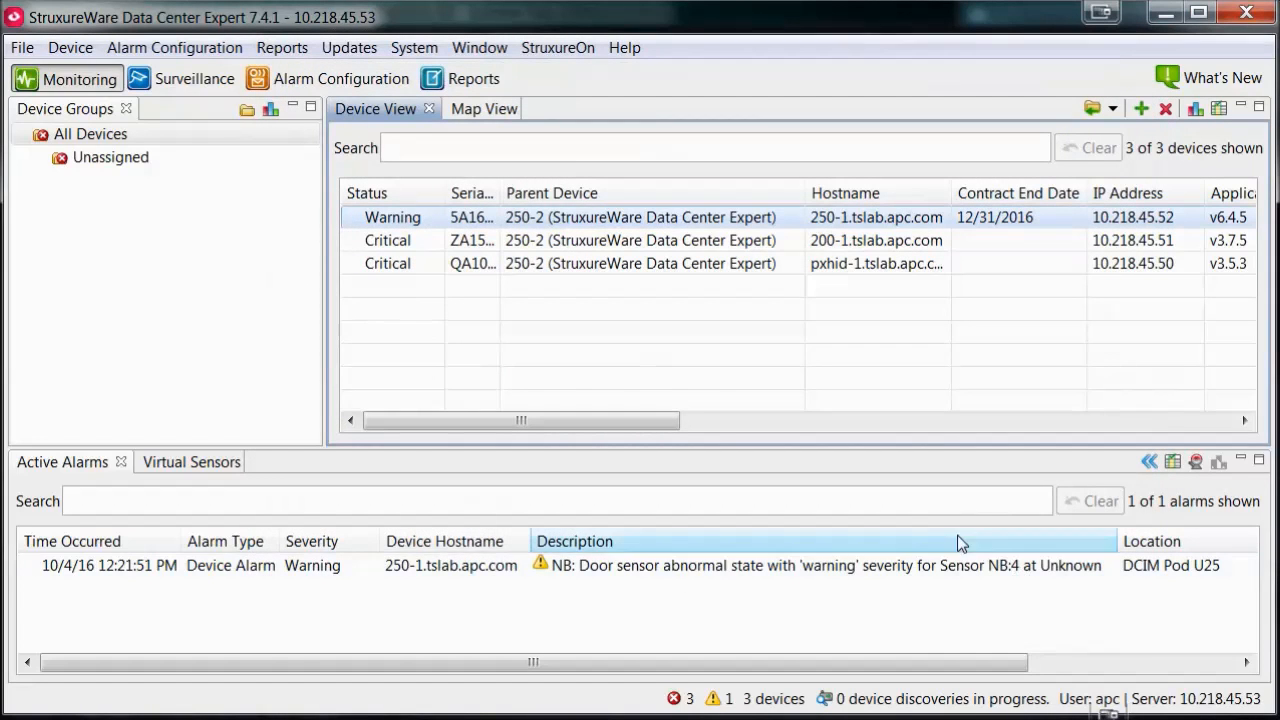
Reopen user management and add the user group 'View Access' with member john.
click(414, 47)
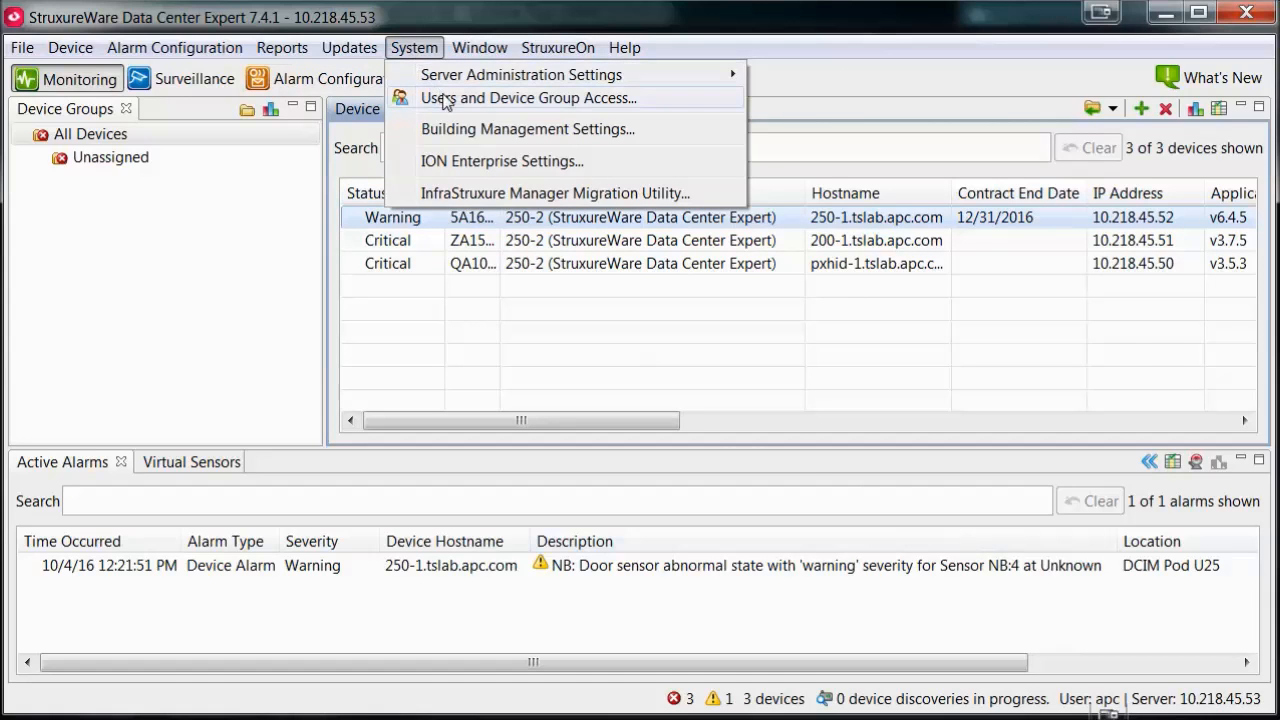
click(528, 97)
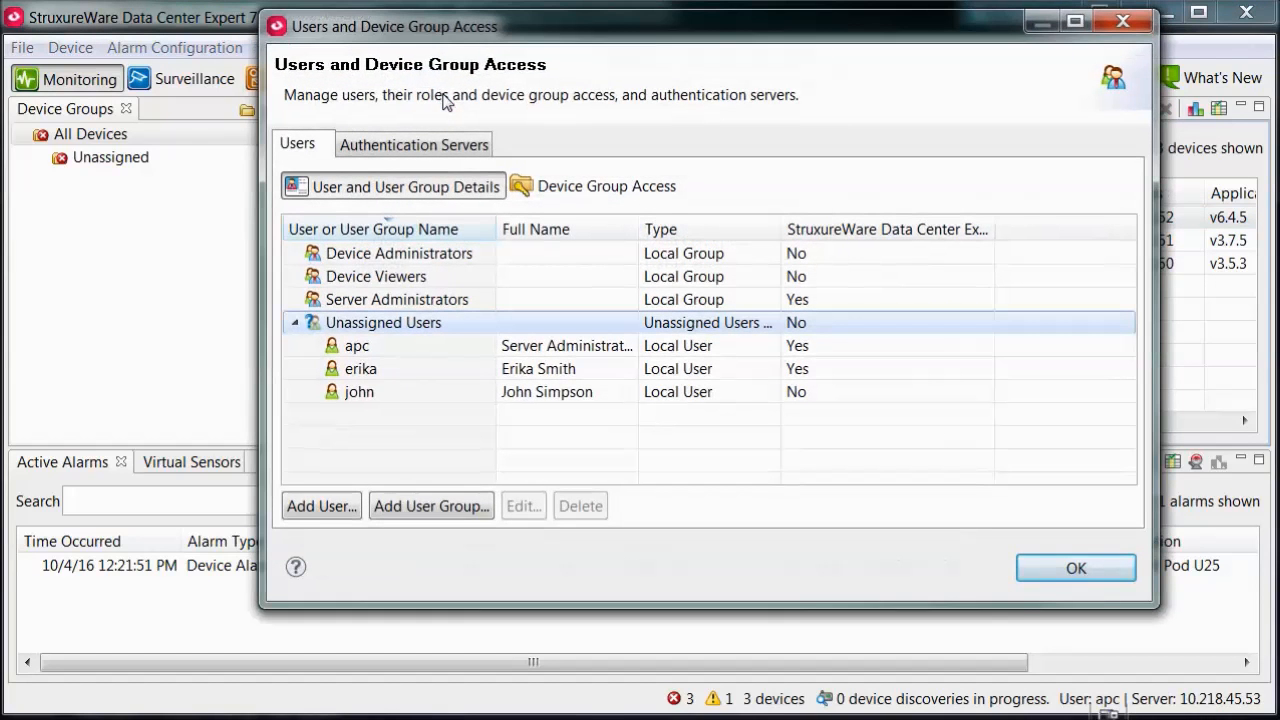
mouse_move(447, 470)
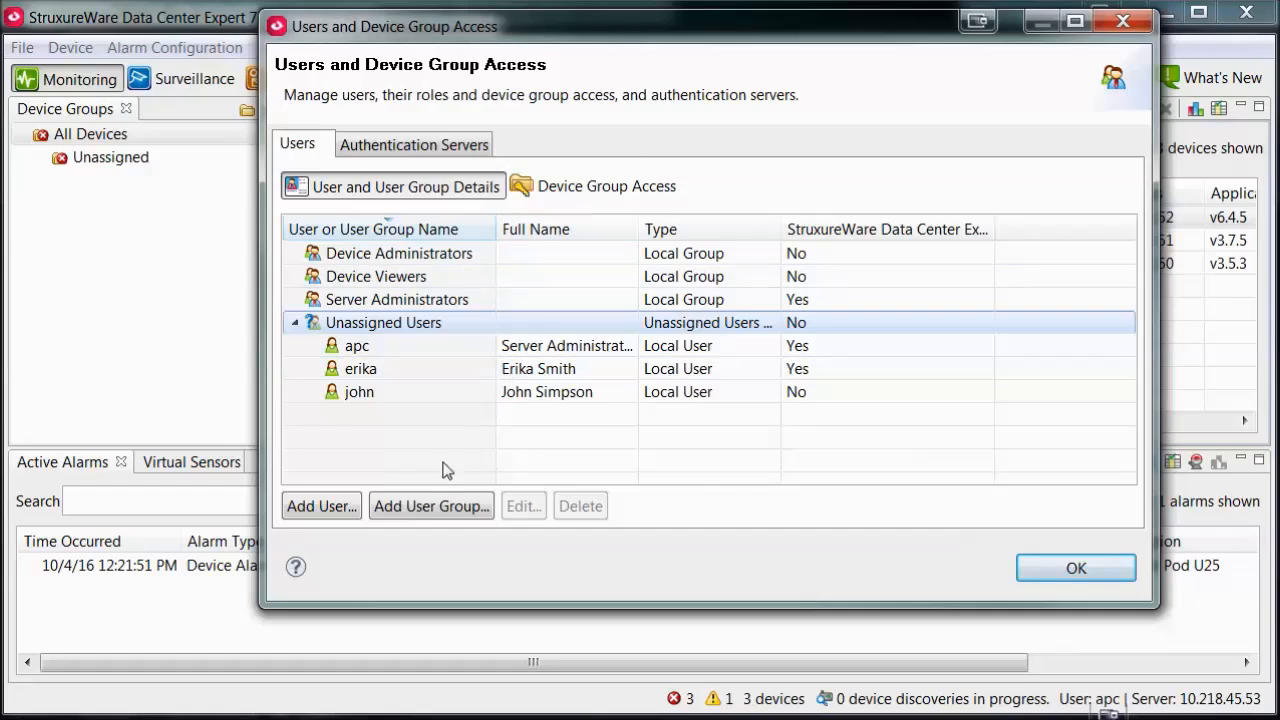
click(431, 505)
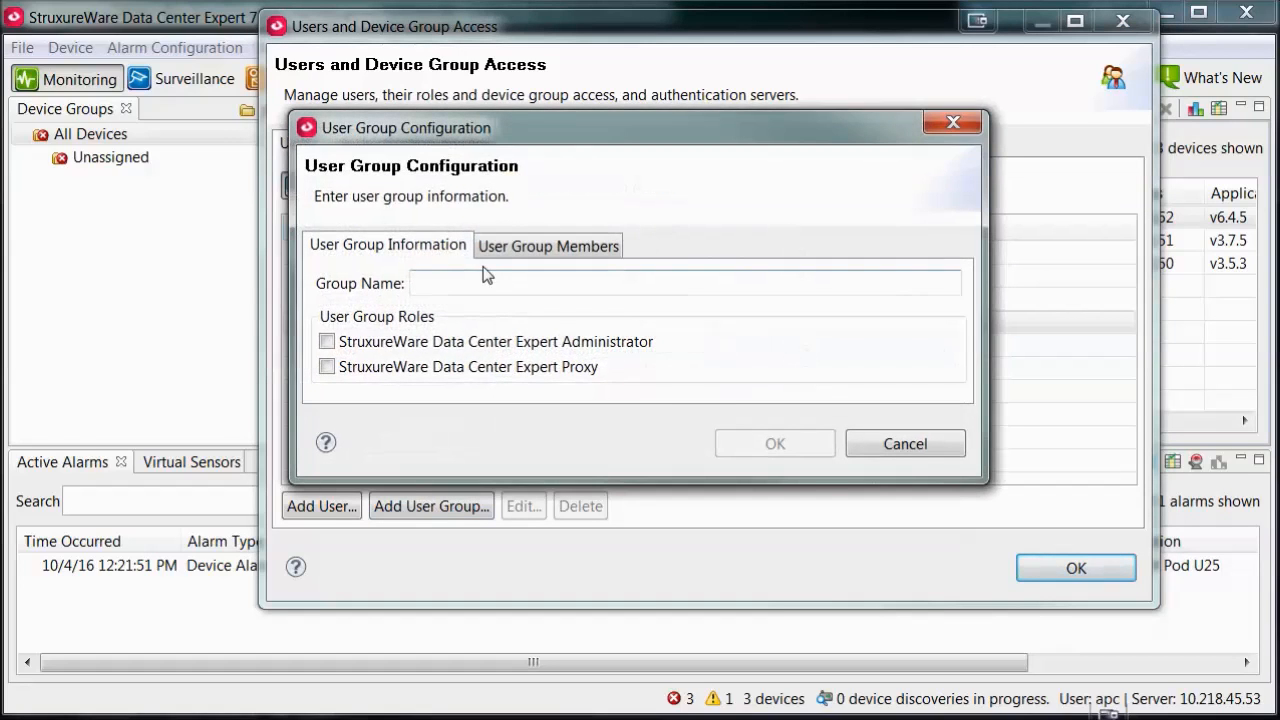
text(View)
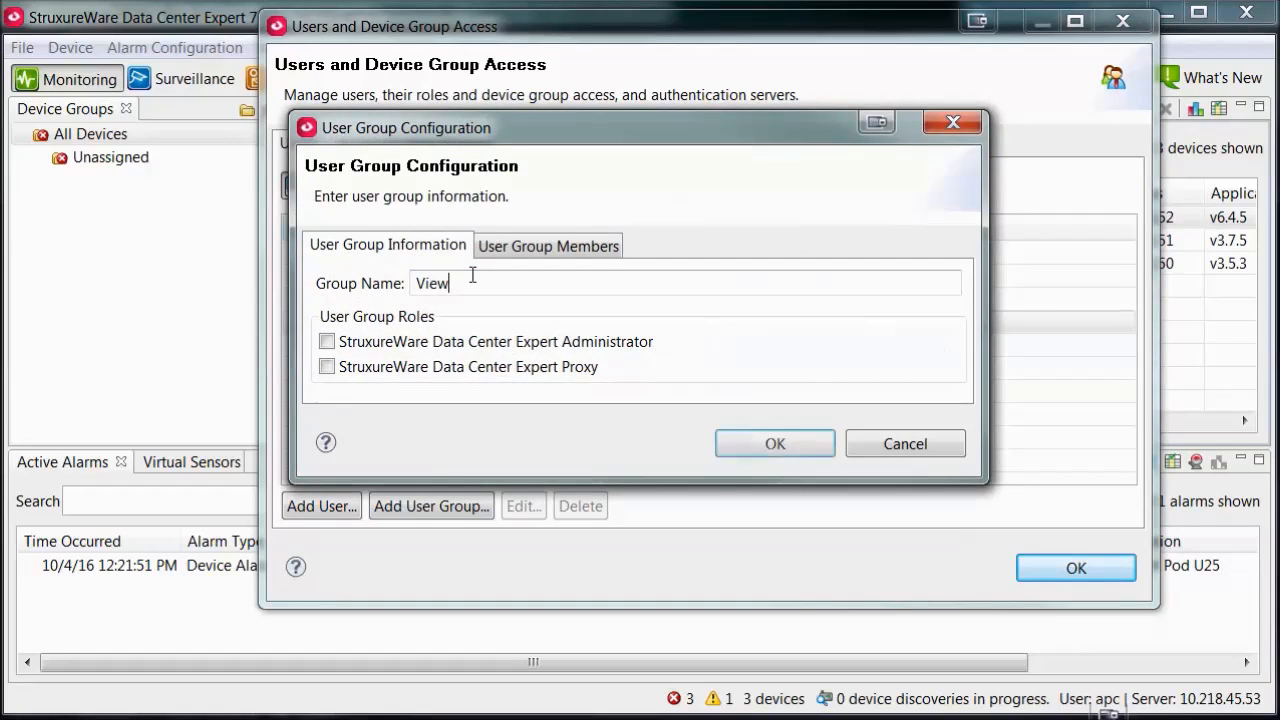
text(Access)
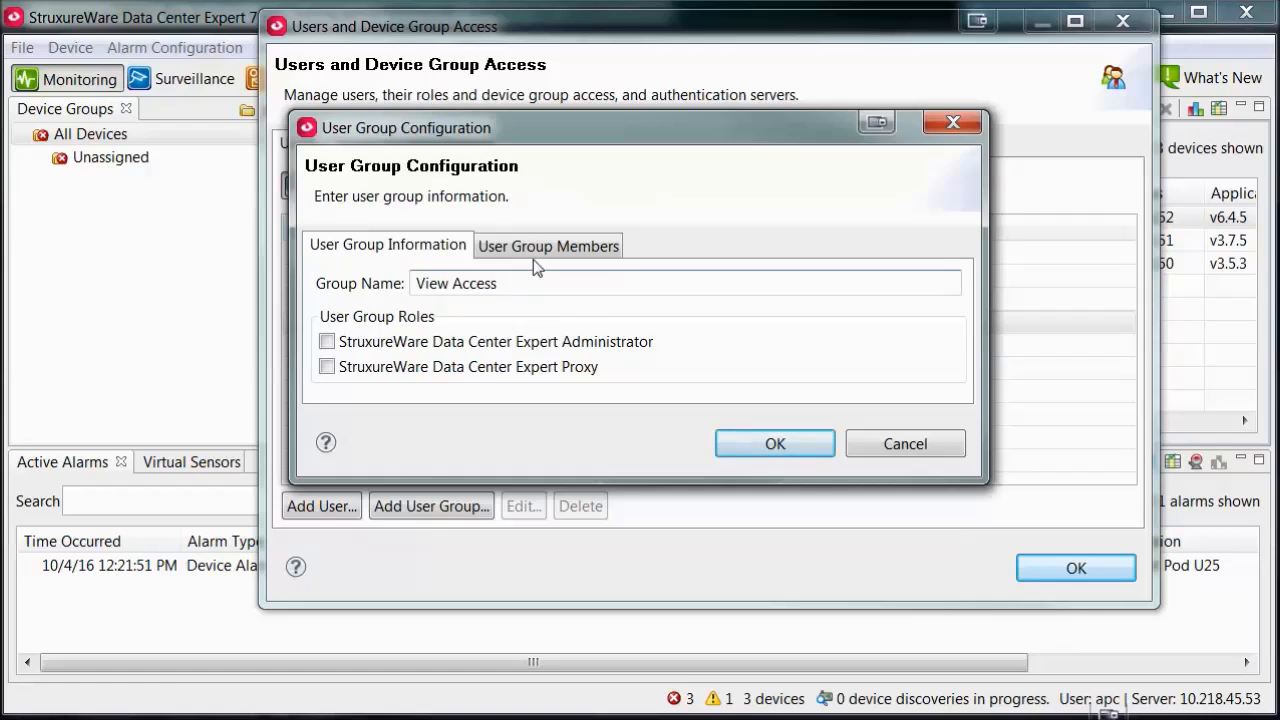
click(547, 245)
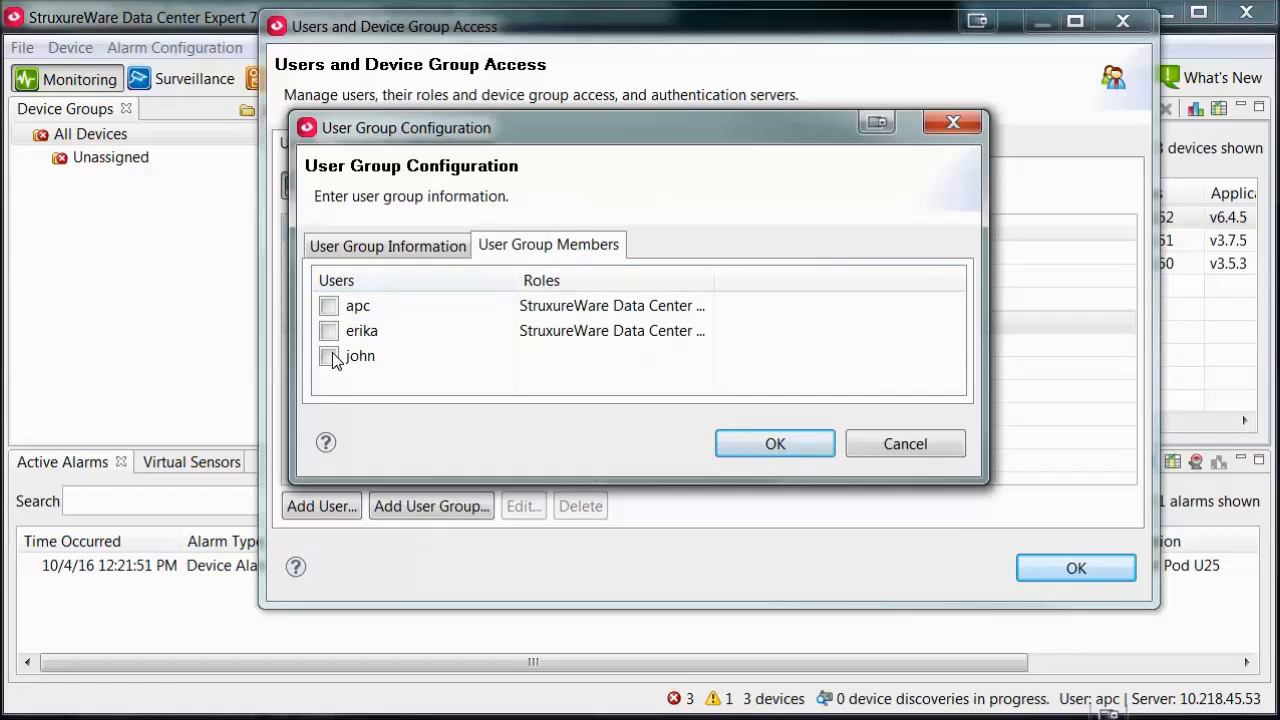
click(329, 356)
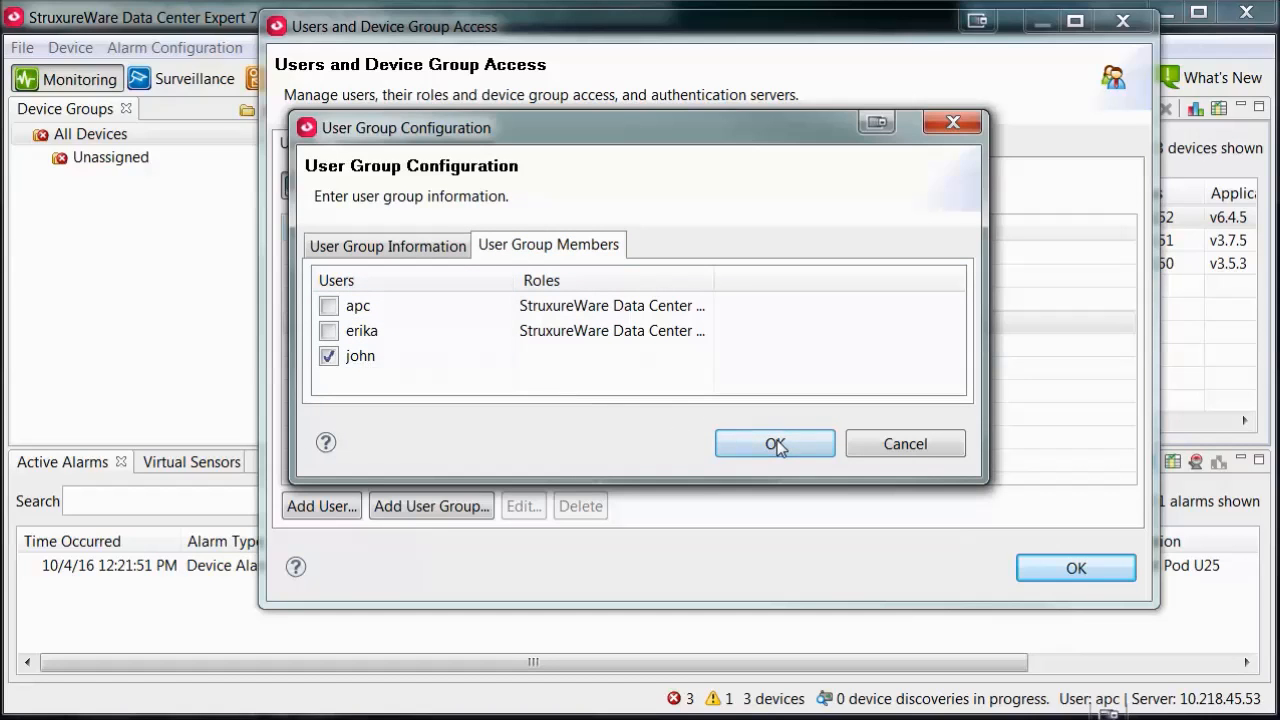
click(774, 444)
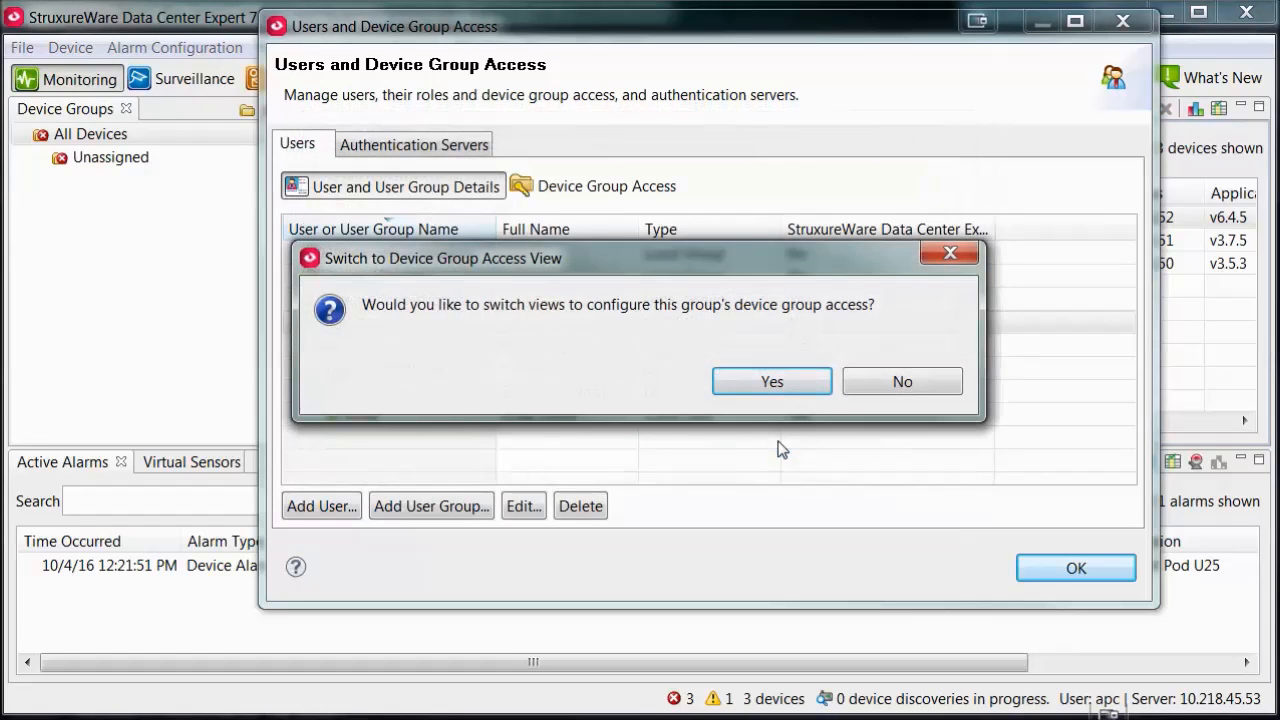
click(901, 381)
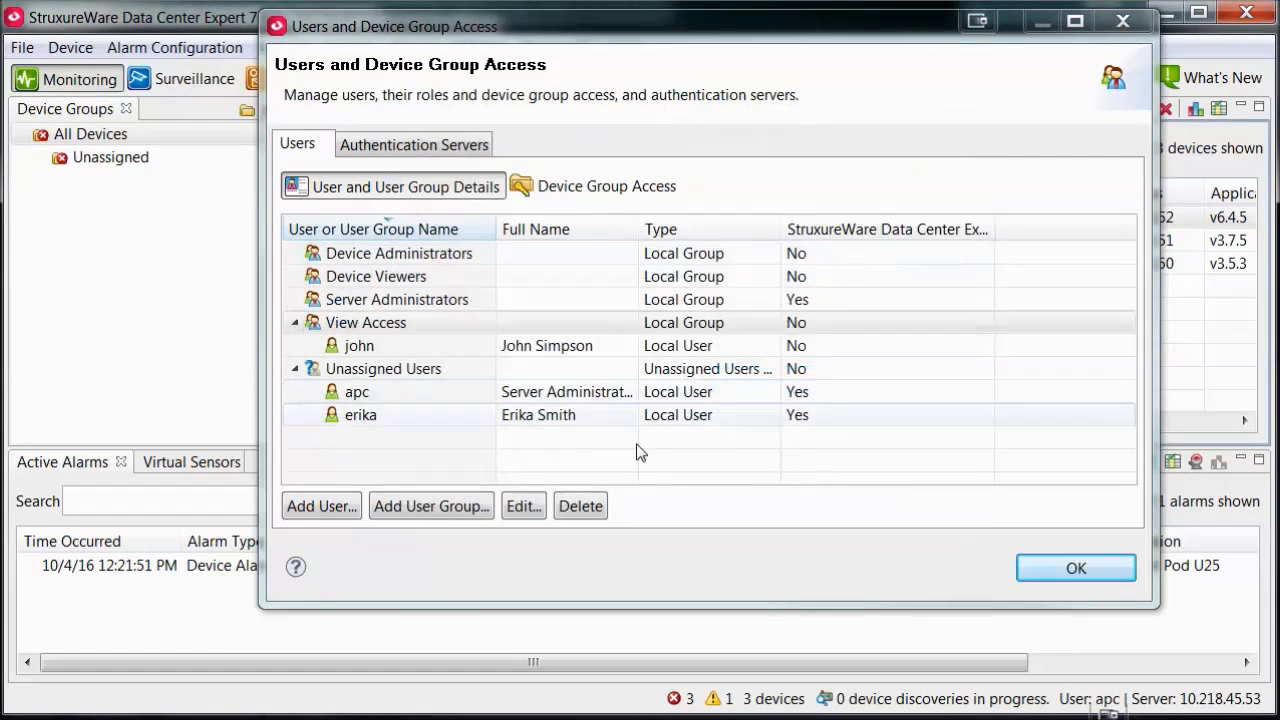
Start a new user form and show its User Group Memberships tab.
click(320, 505)
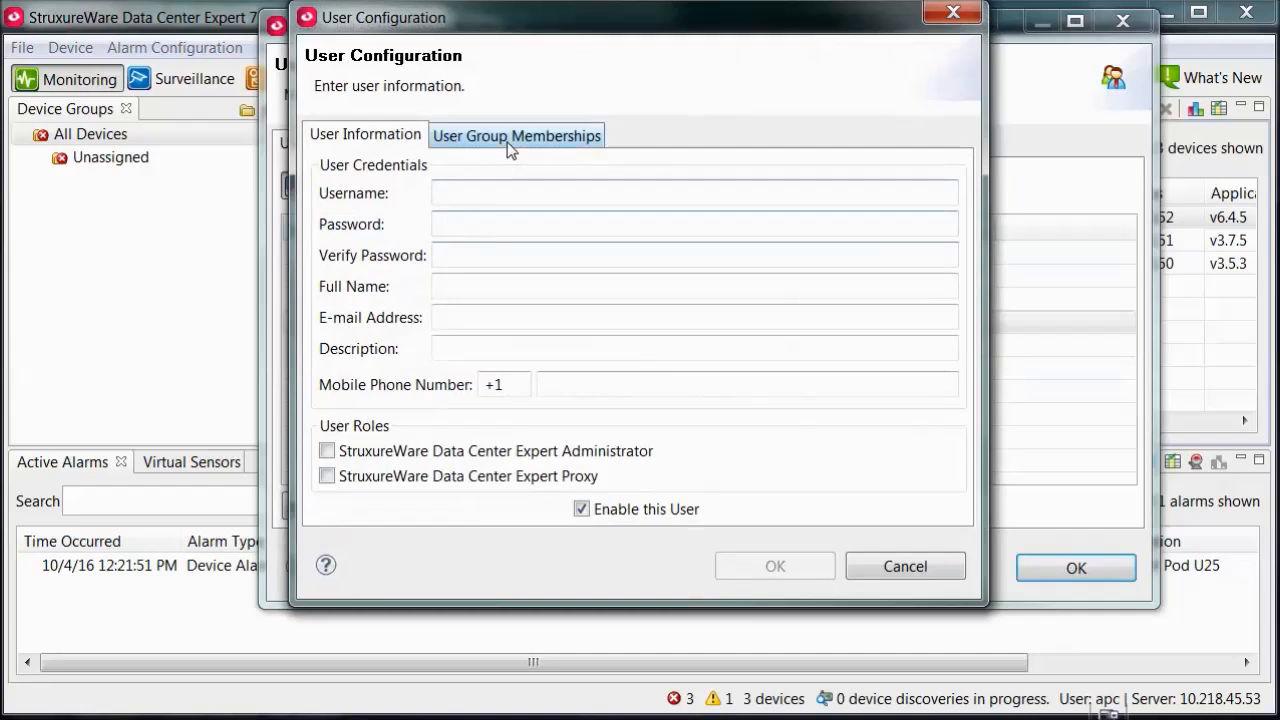
click(516, 135)
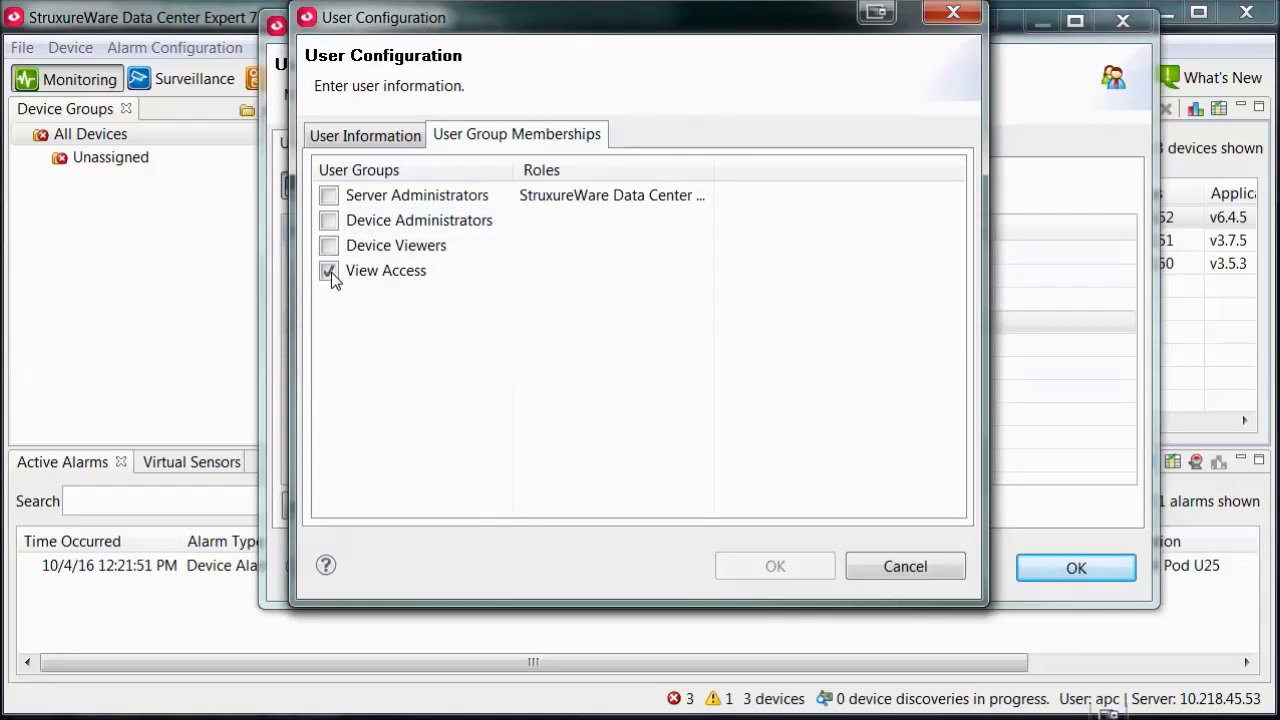